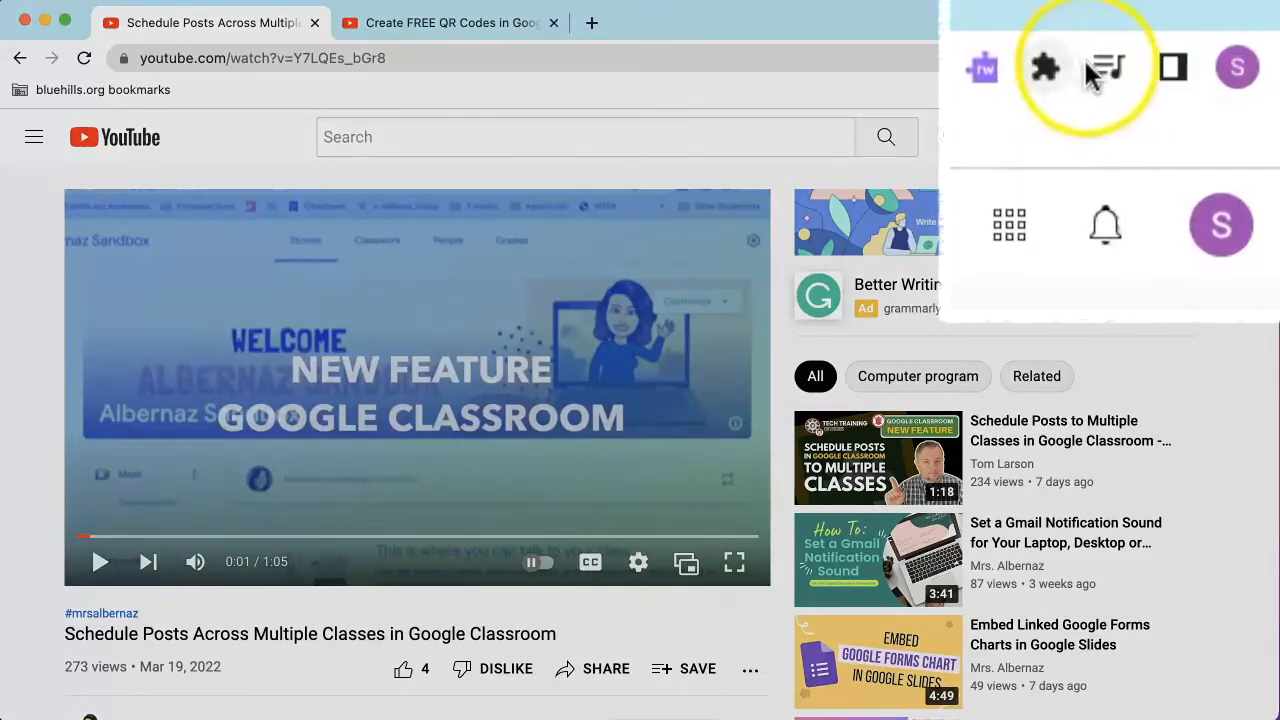
mouse_move(1106, 68)
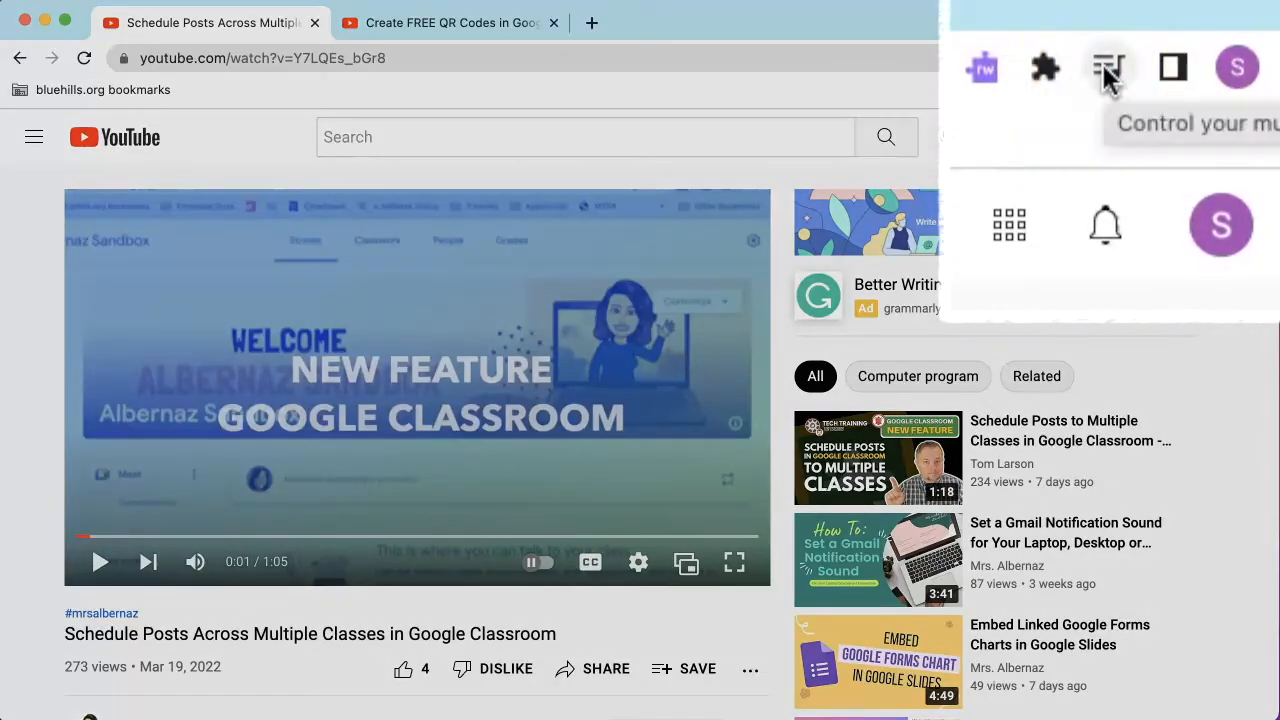
mouse_move(1172, 68)
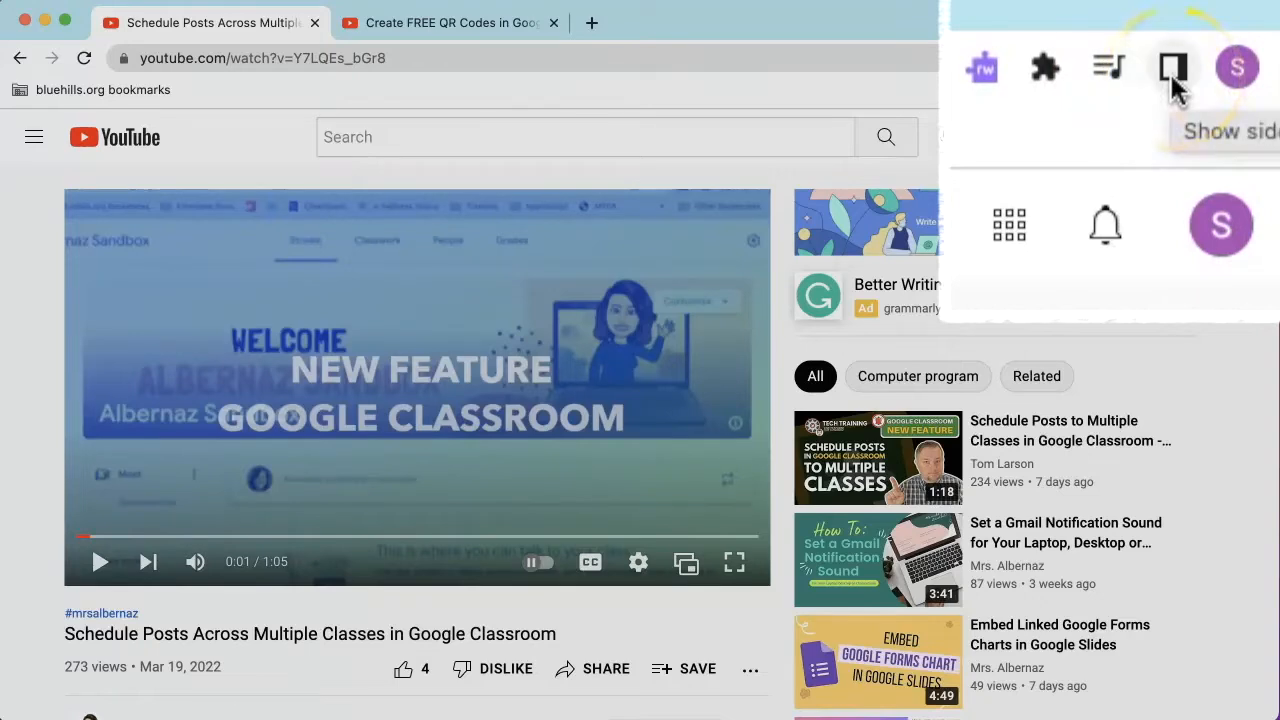
- Open a third, blank New Tab page beside the two YouTube video tabs
left_click(1164, 58)
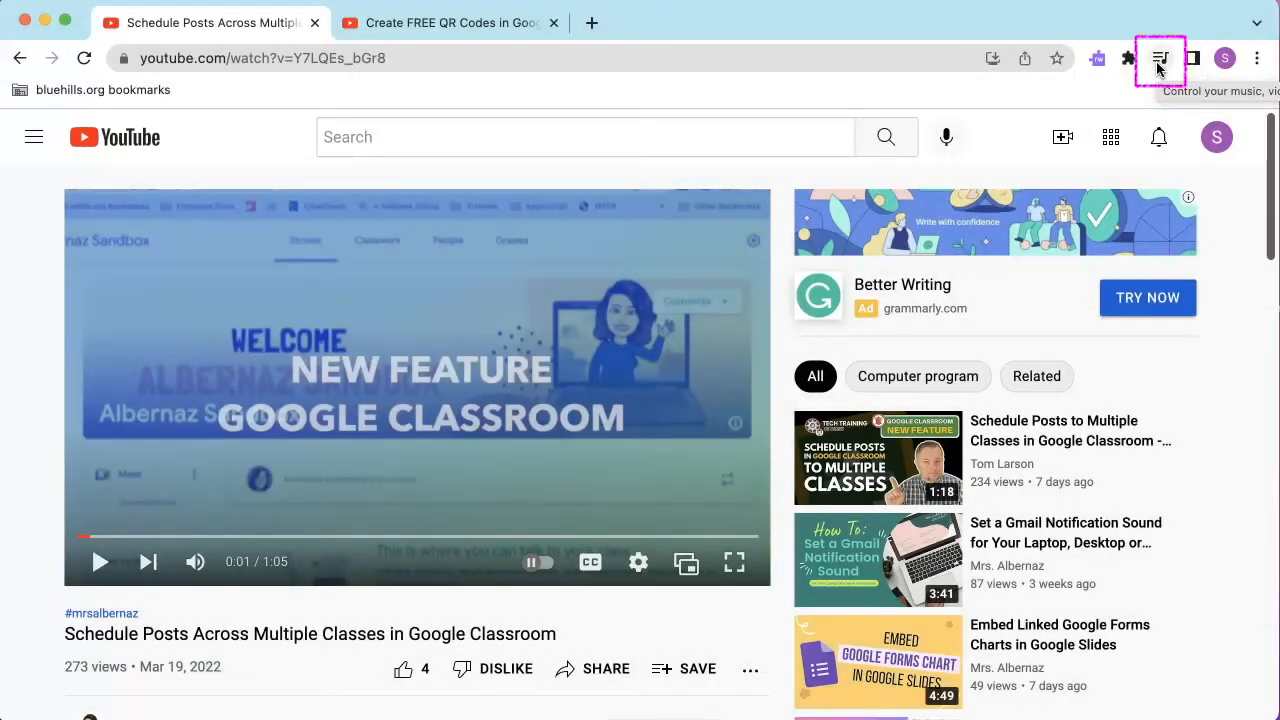
left_click(1160, 58)
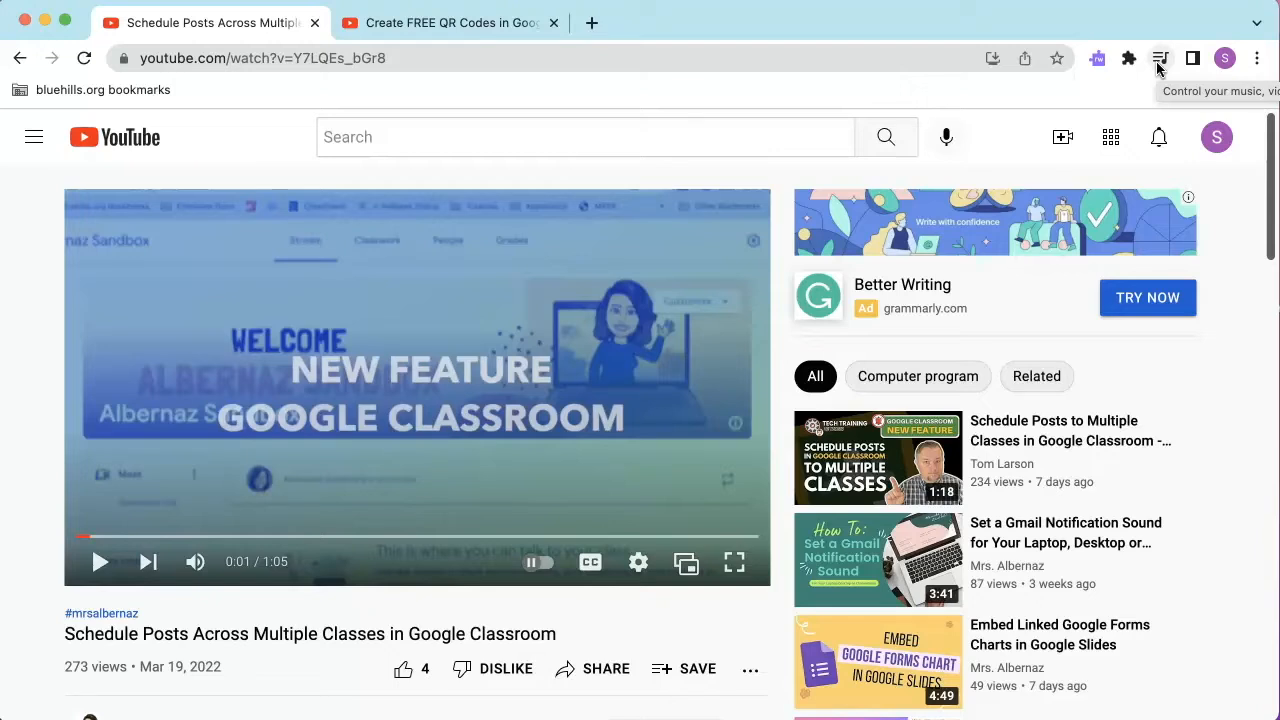
left_click(1160, 58)
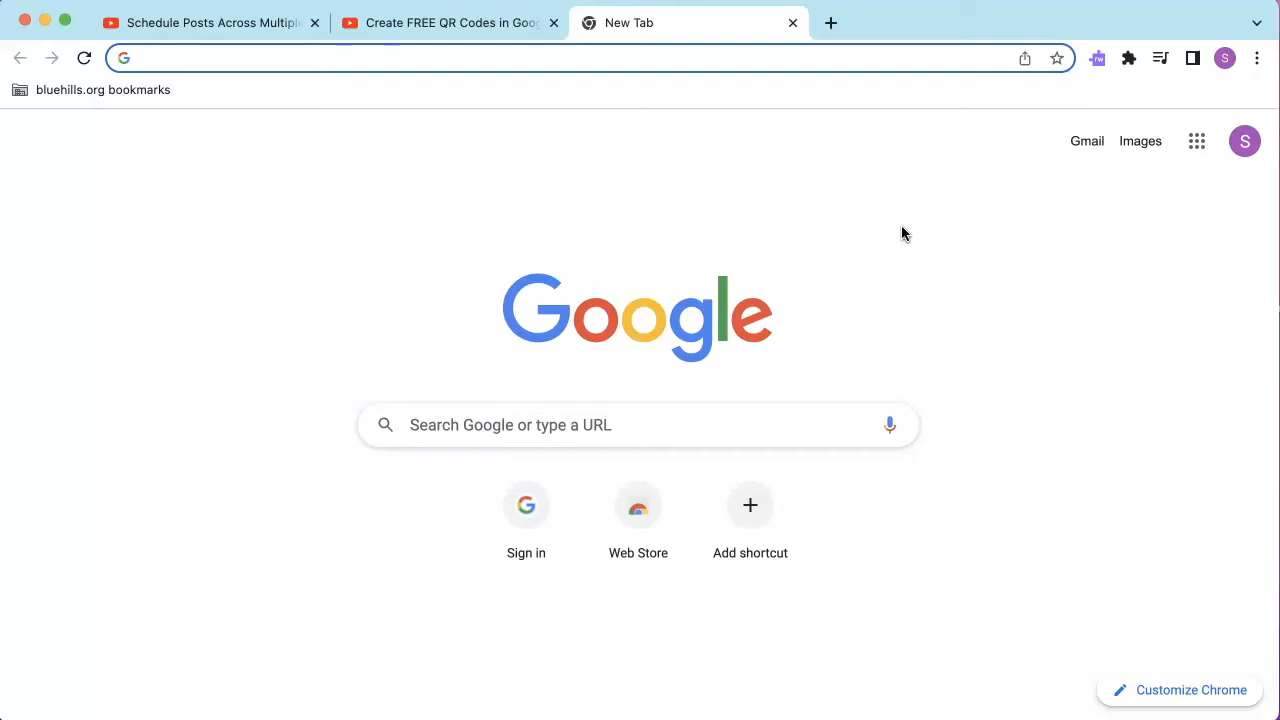
- Play and pause the Schedule Posts video from the toolbar media controls, then reopen the controls
left_click(1160, 58)
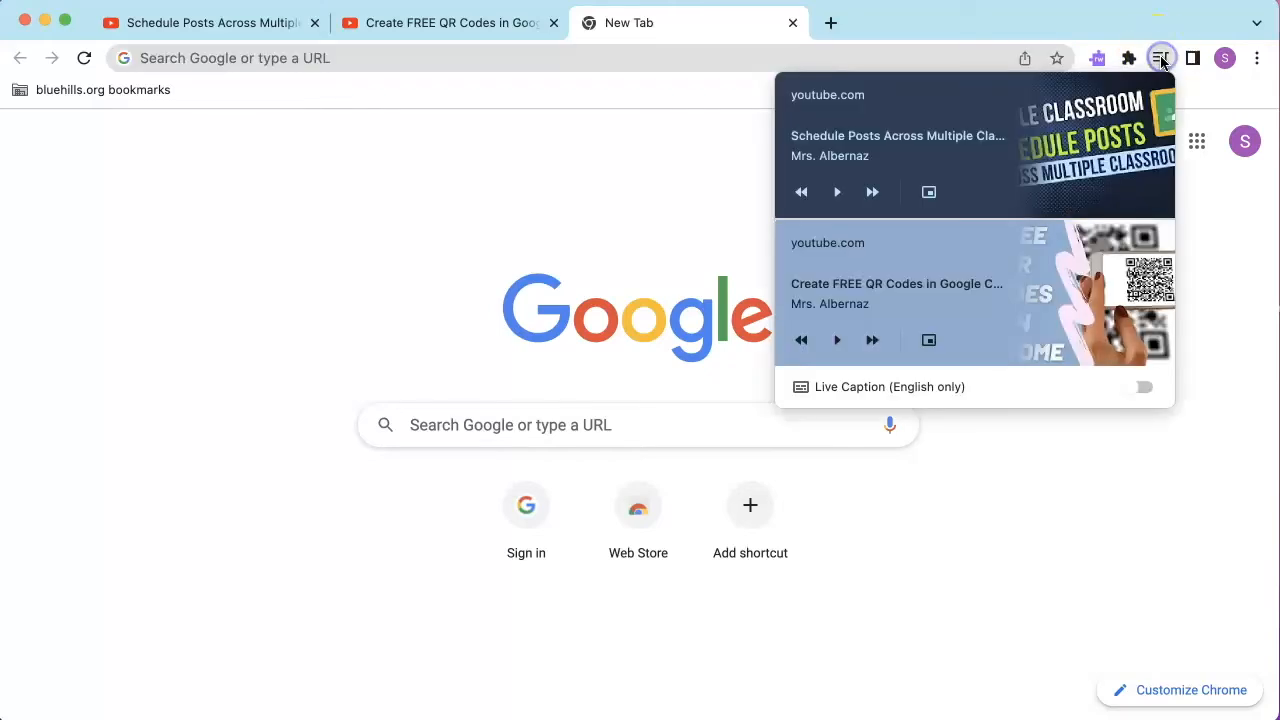
left_click(836, 192)
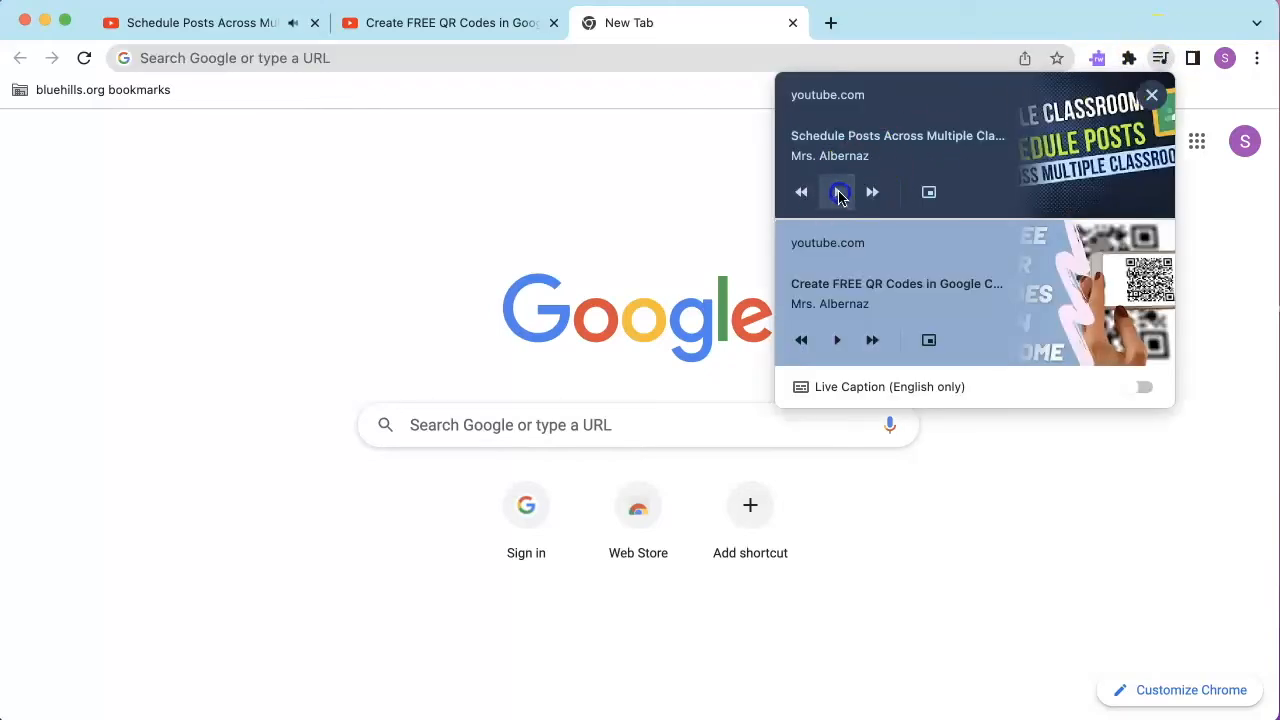
left_click(836, 192)
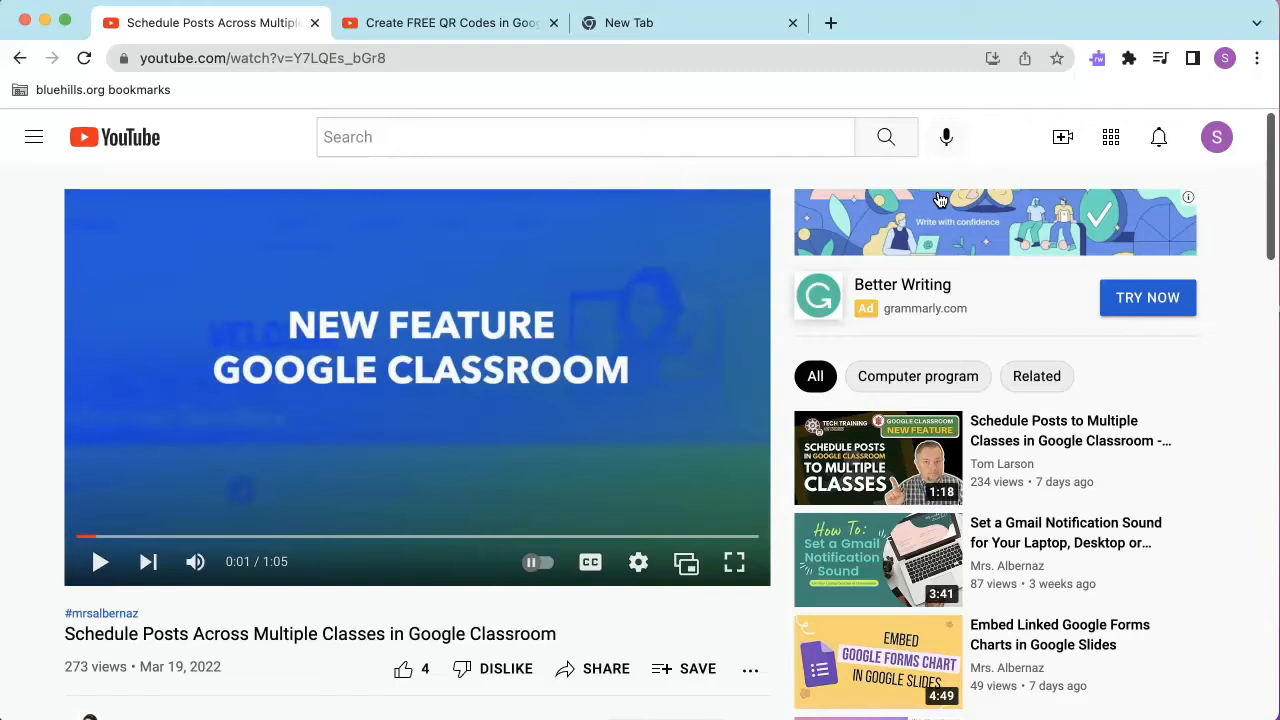
left_click(1160, 58)
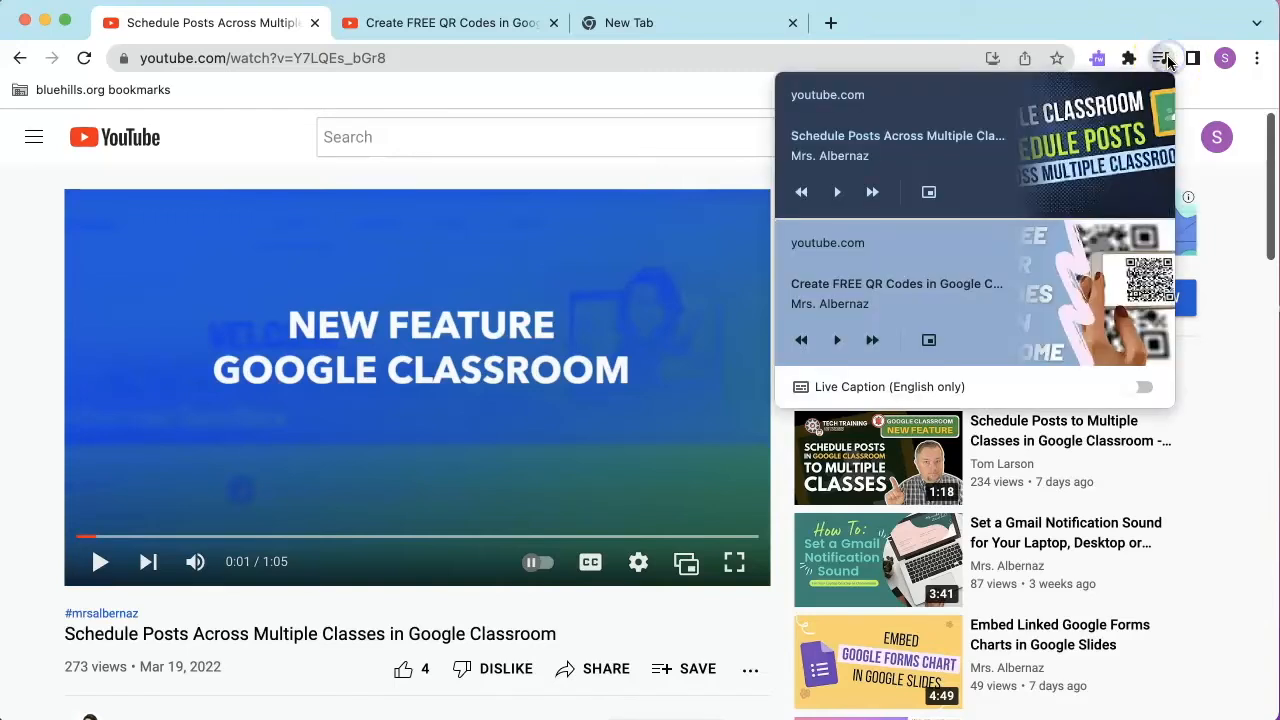
mouse_move(928, 192)
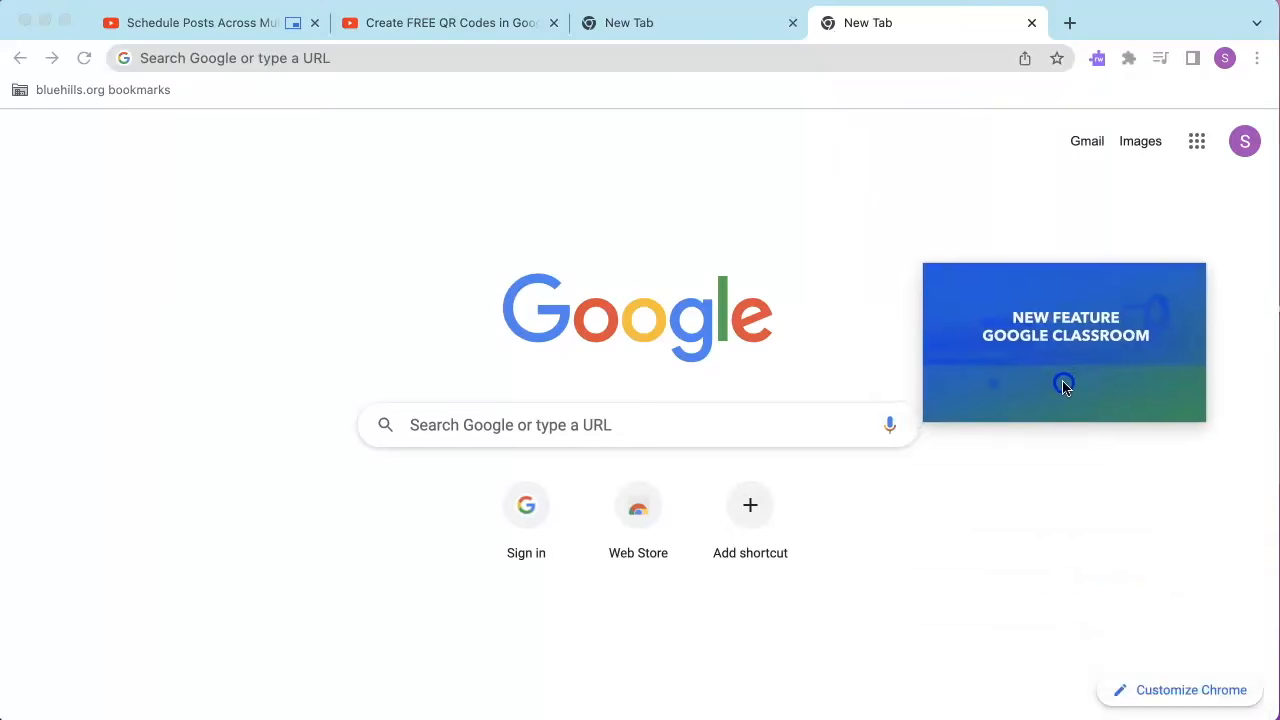
- Pop the Schedule Posts video out into a picture-in-picture window over a new tab
left_click(1064, 388)
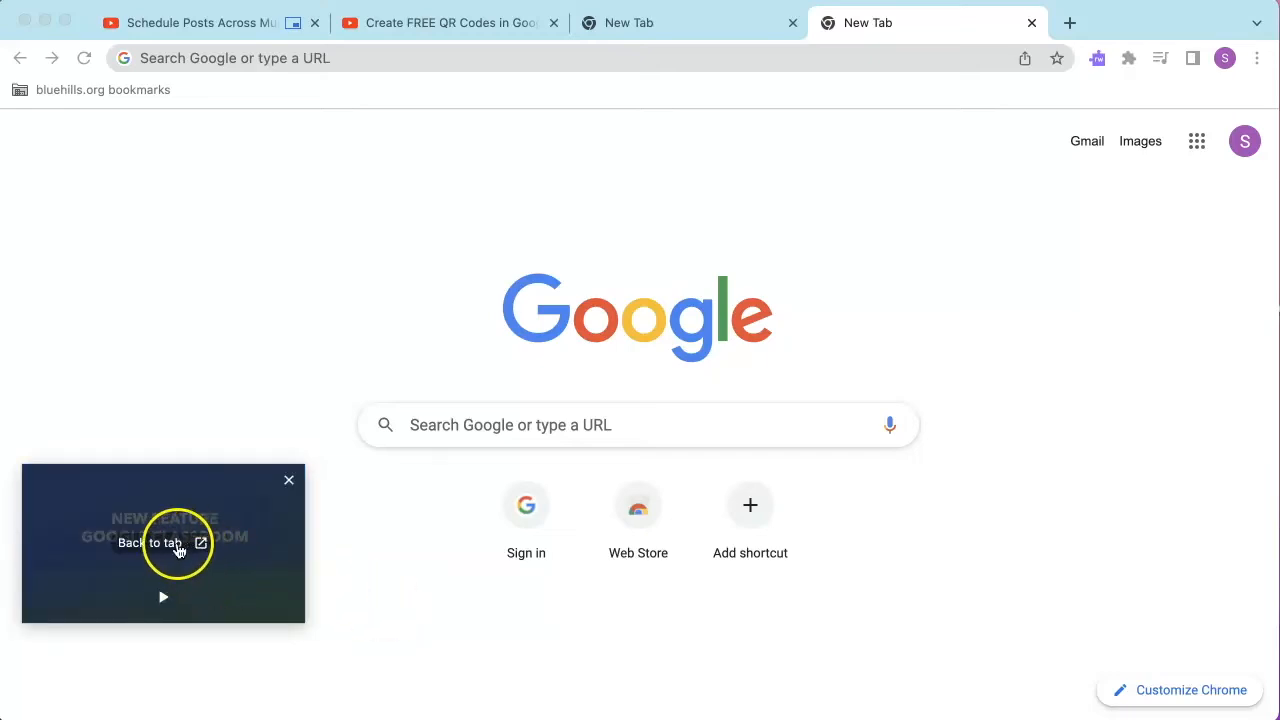
- Return the picture-in-picture video to its Schedule Posts tab and reopen the media controls
left_click(150, 542)
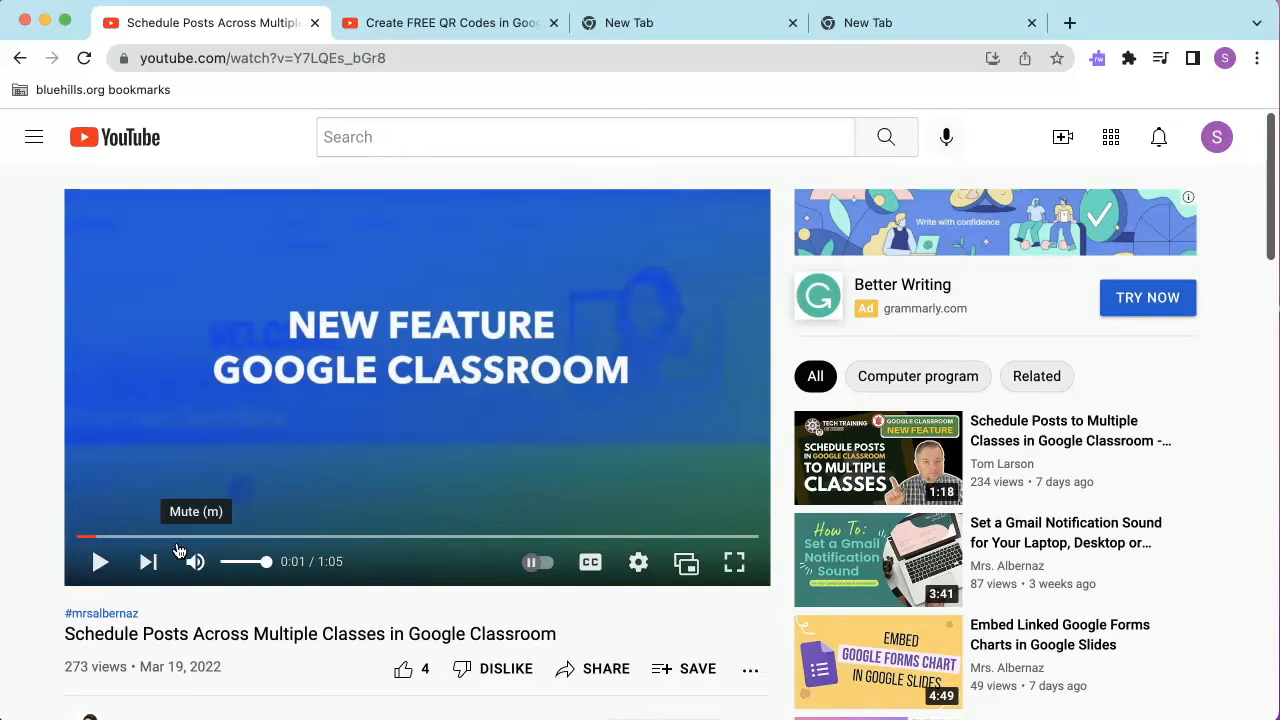
mouse_move(684, 292)
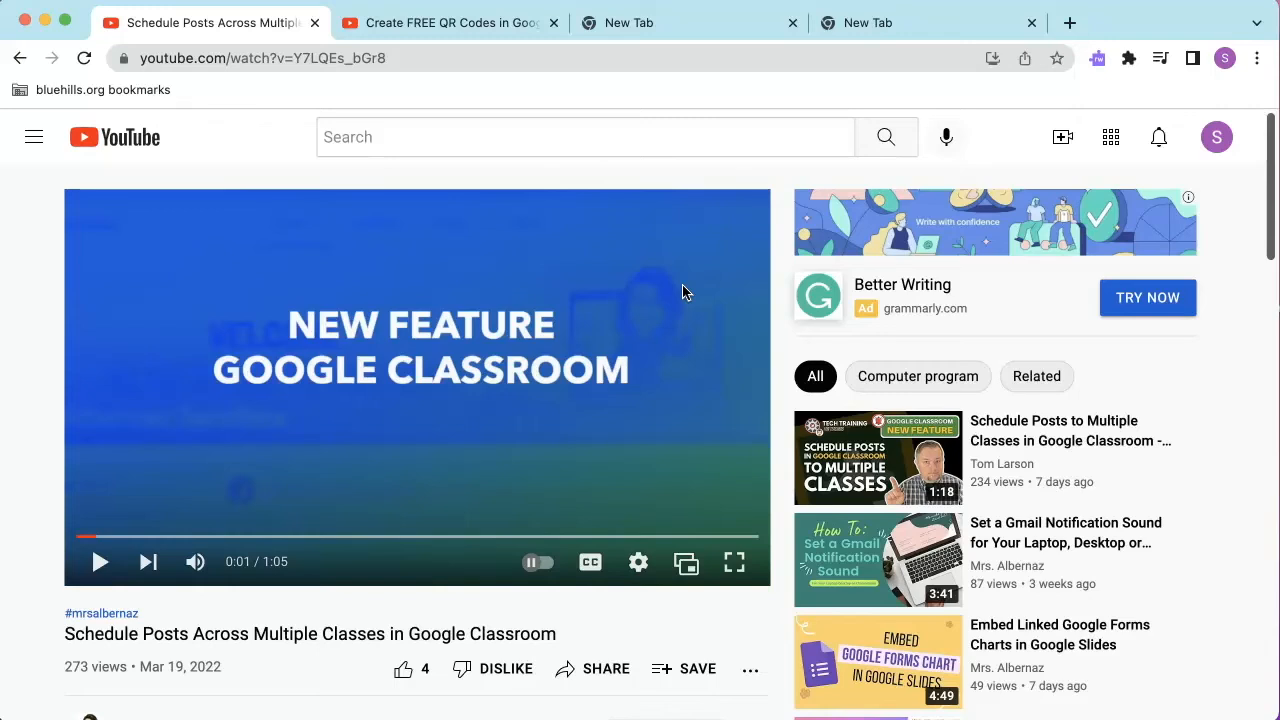
left_click(1160, 58)
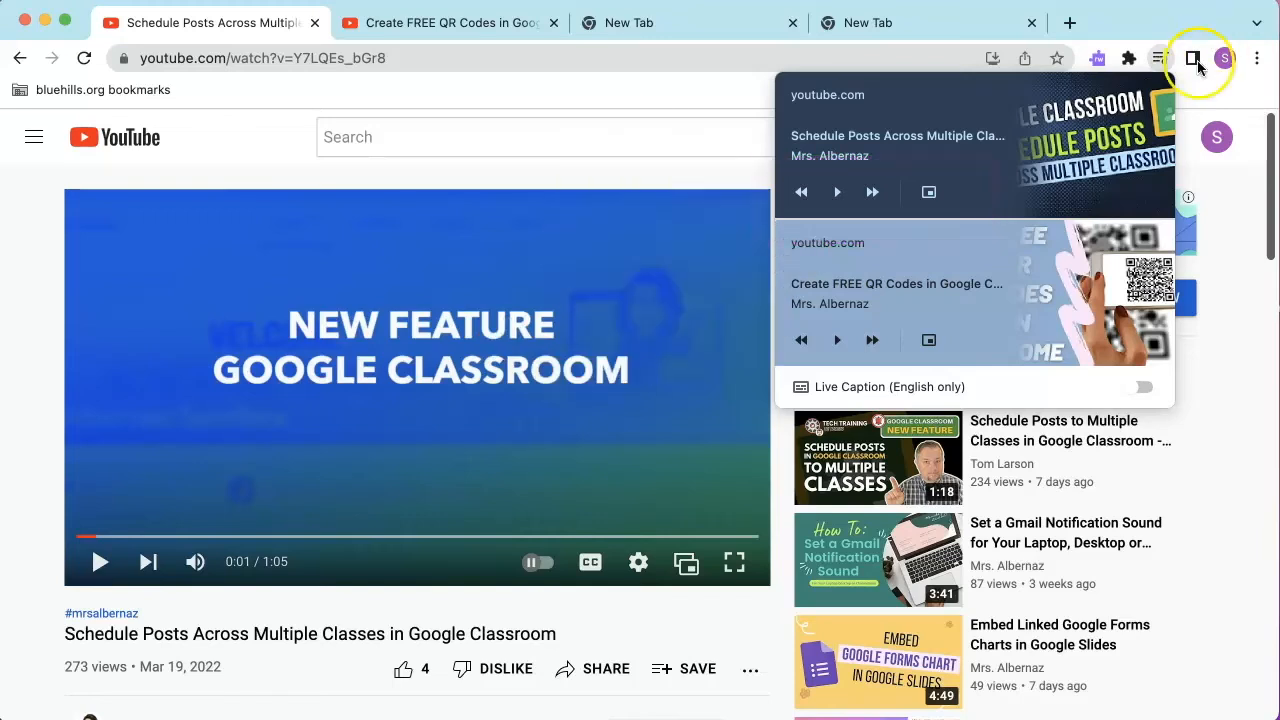
- Add the Schedule Posts video page to the Reading List in the side panel
left_click(1192, 58)
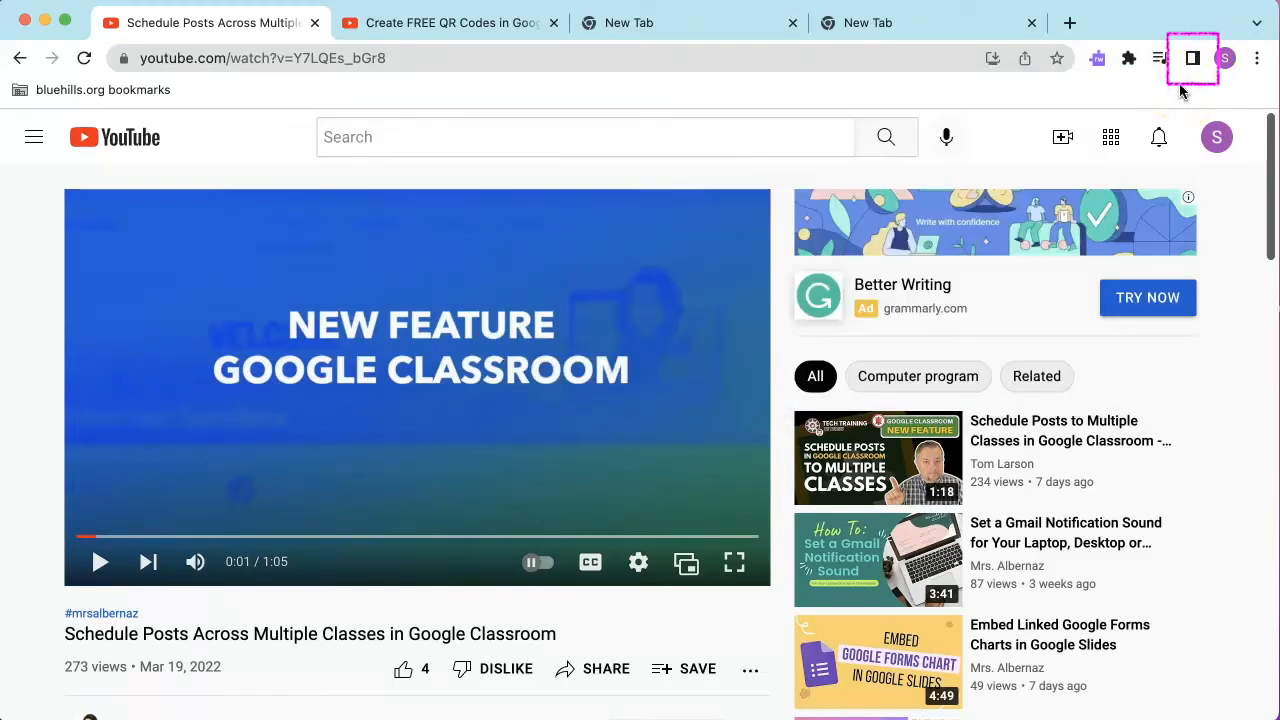
left_click(1192, 58)
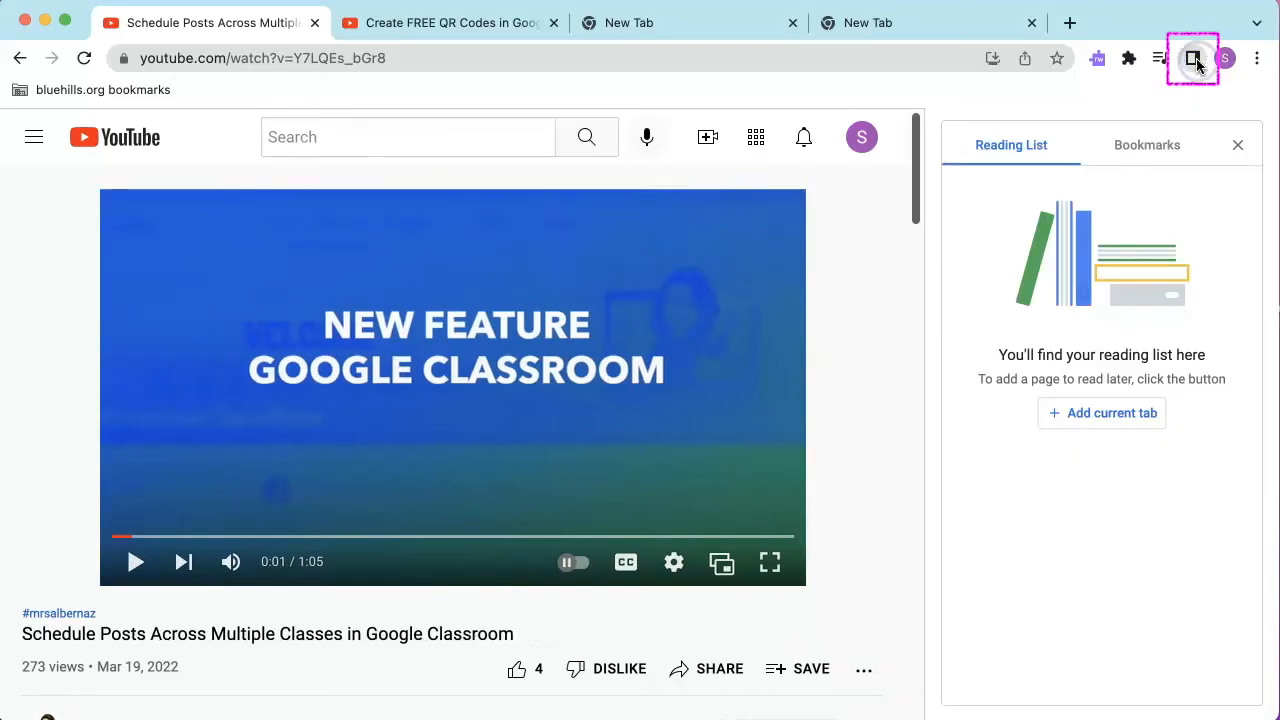
mouse_move(1192, 58)
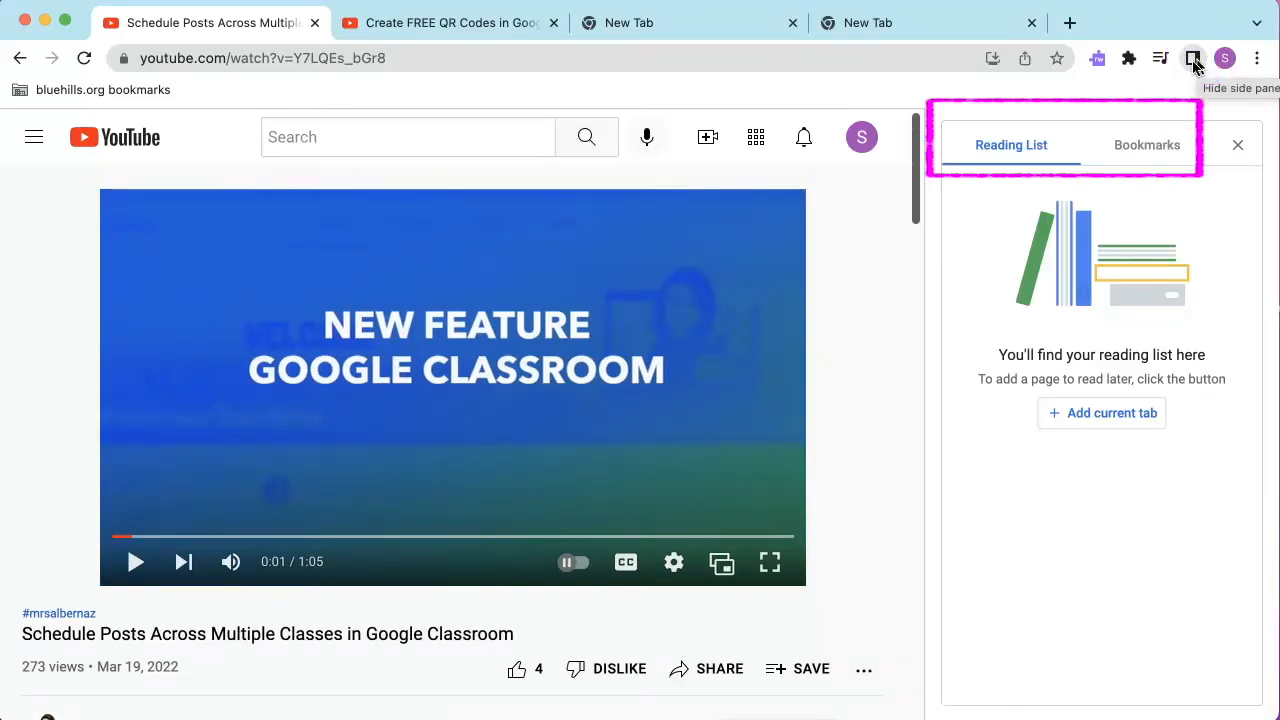
left_click(1100, 412)
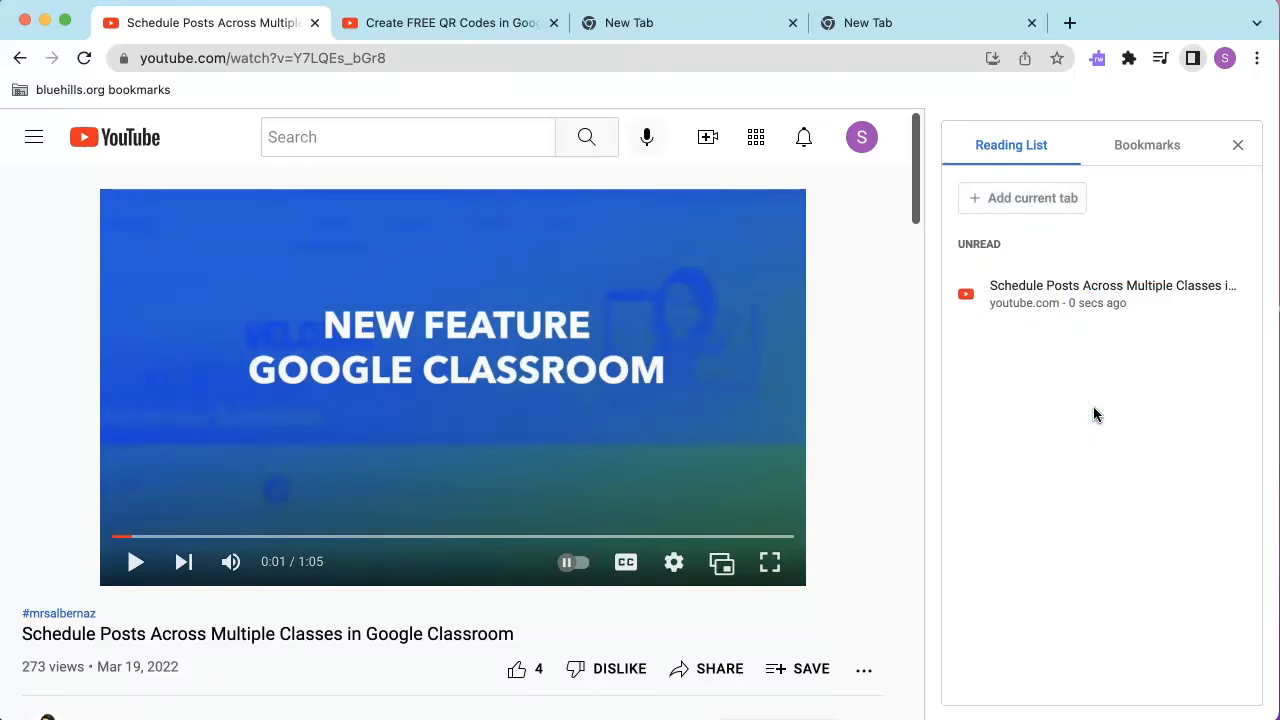
- Show Bookmarks in the side panel and expand the bluehills.org bookmarks folder
left_click(1148, 144)
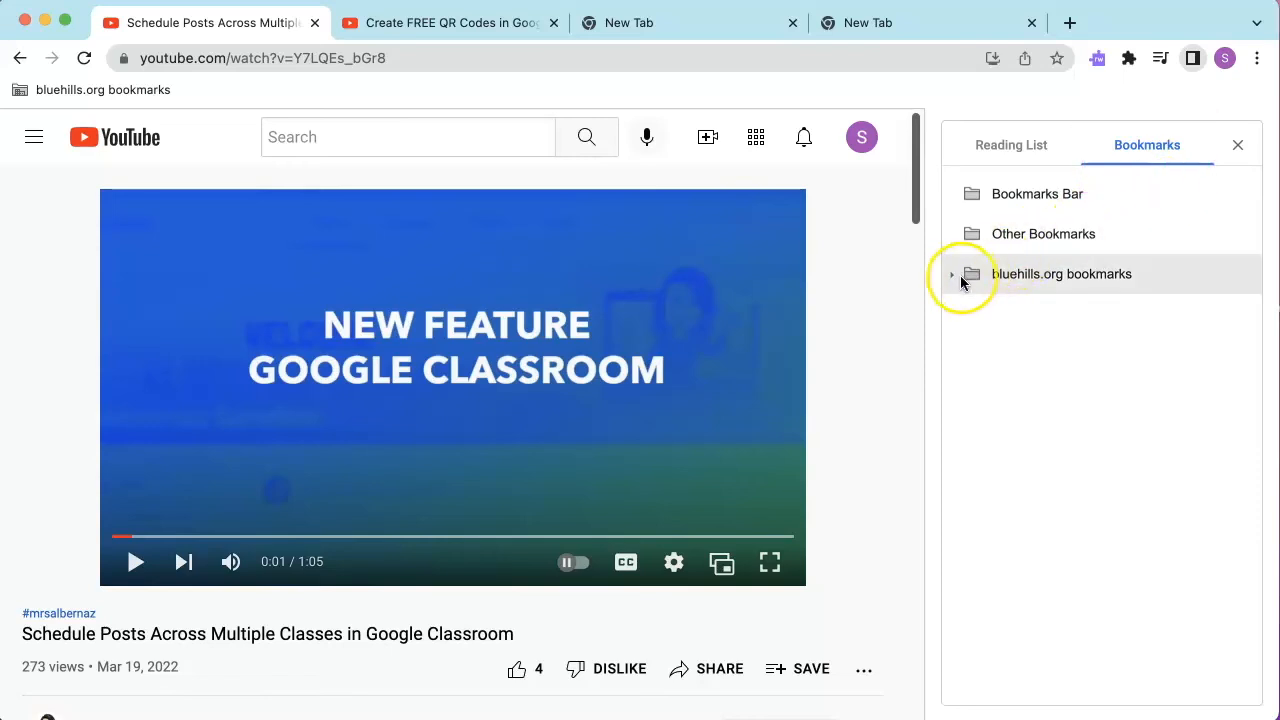
left_click(952, 274)
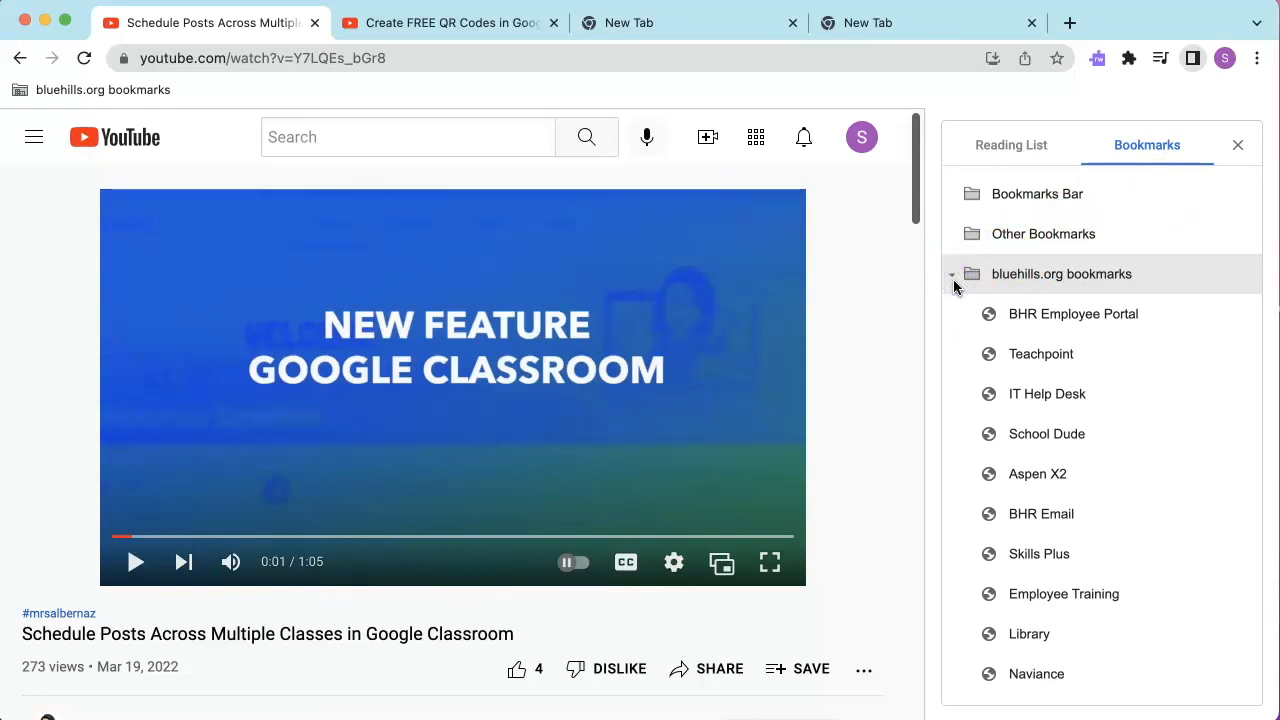